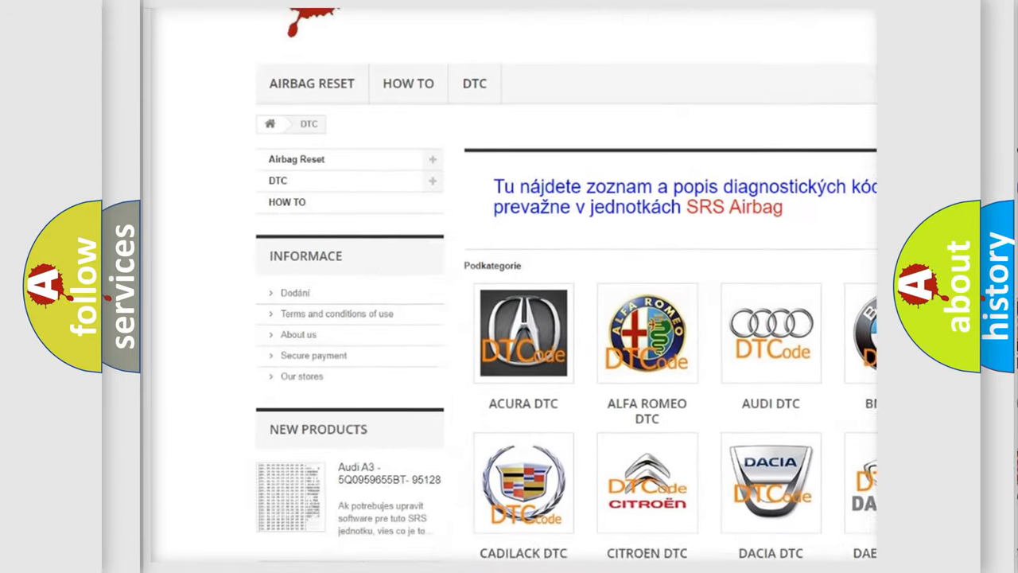
scroll(down, 3)
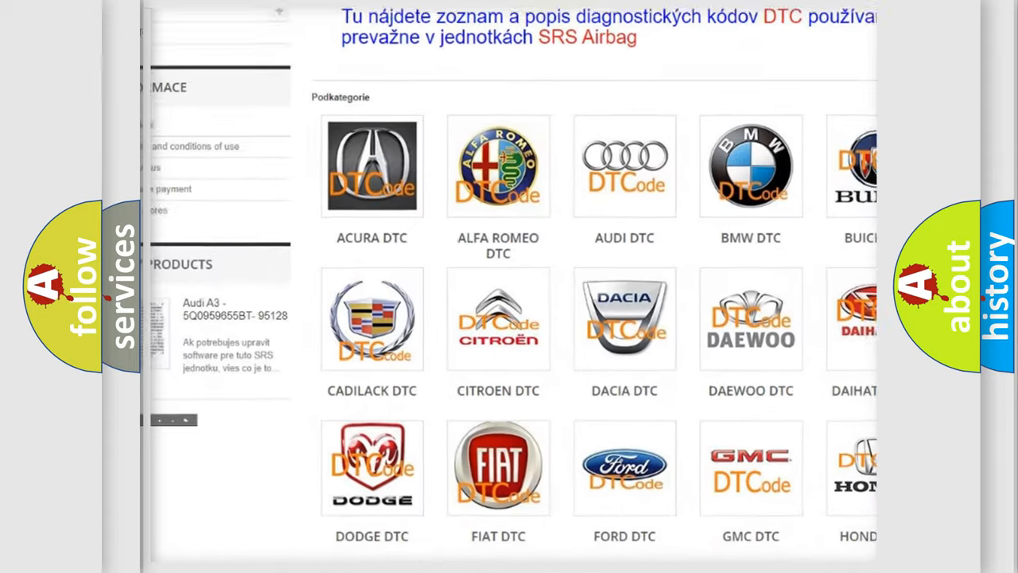